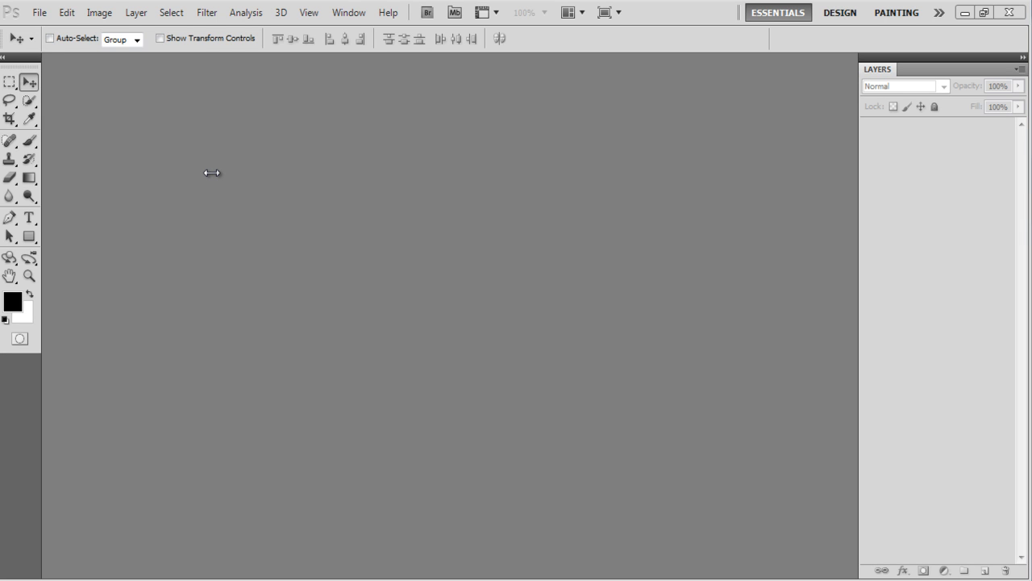
mouse_move(57, 31)
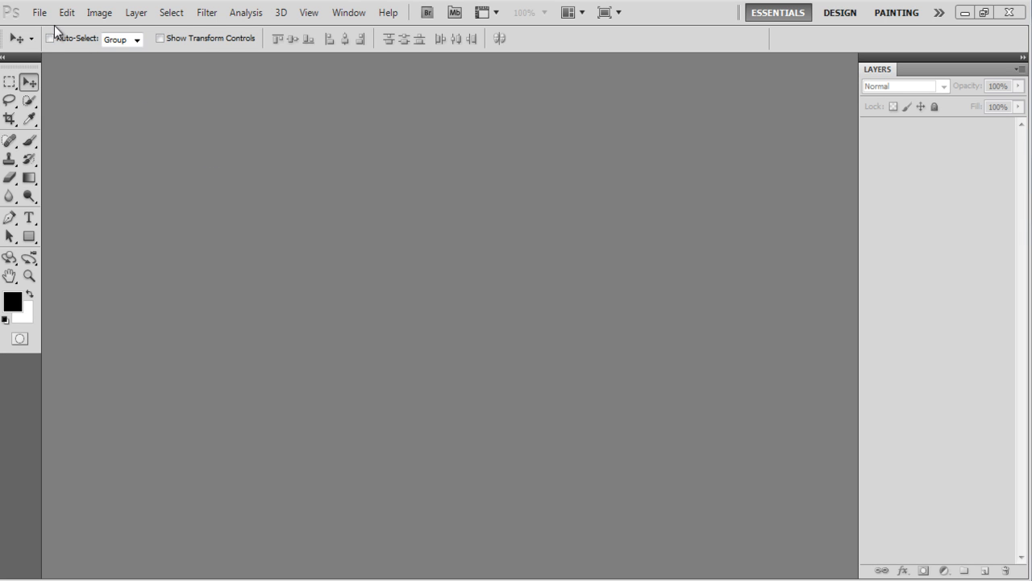
Step: Open Image.jpg, the seated-woman photo, from the Desktop
click(39, 12)
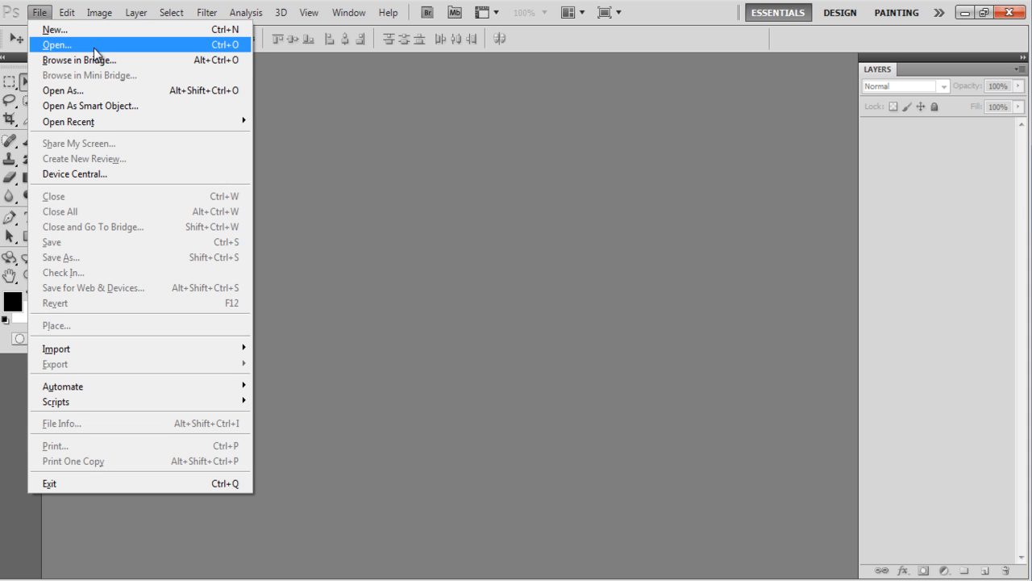
click(57, 45)
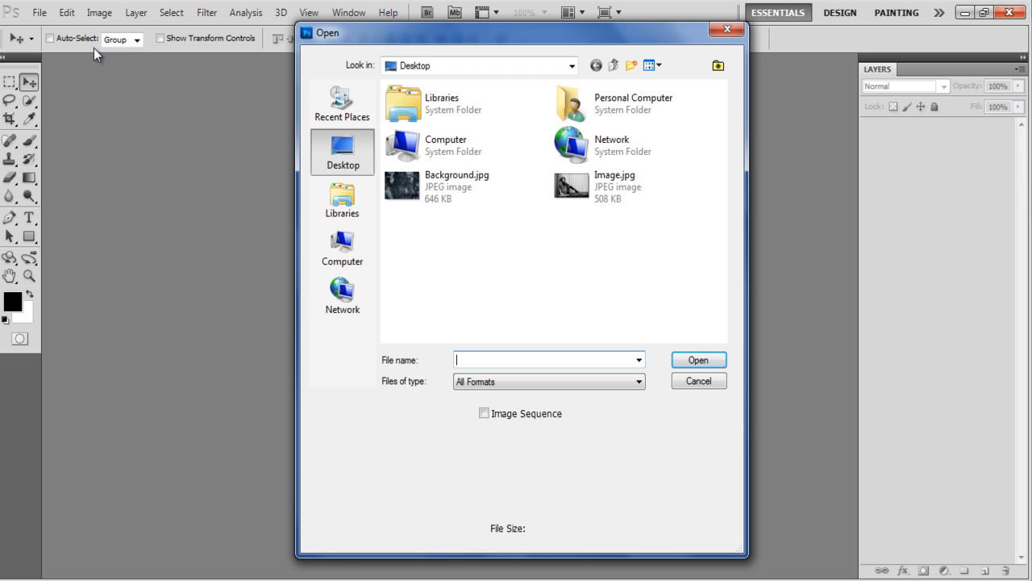
click(615, 185)
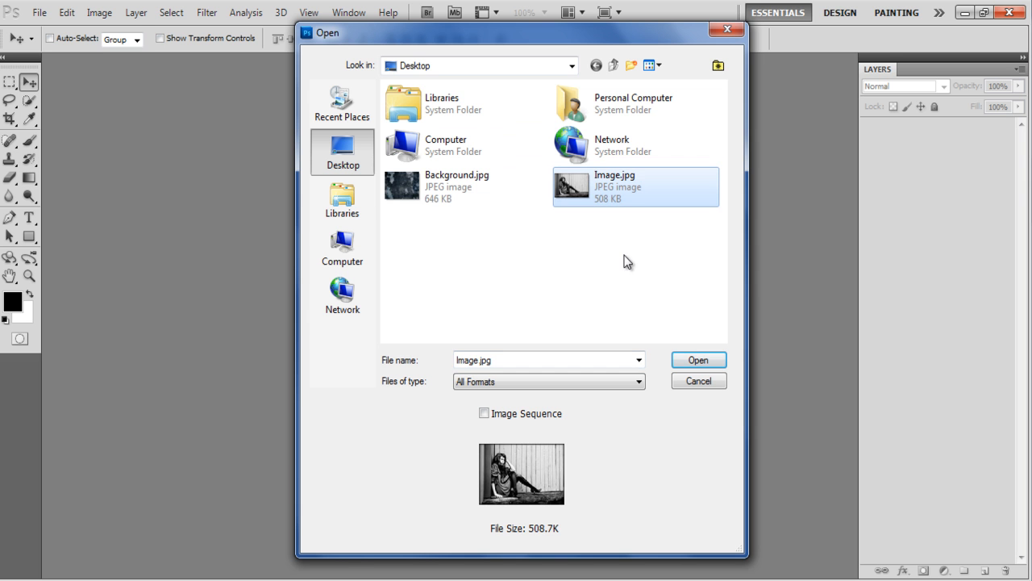
click(697, 360)
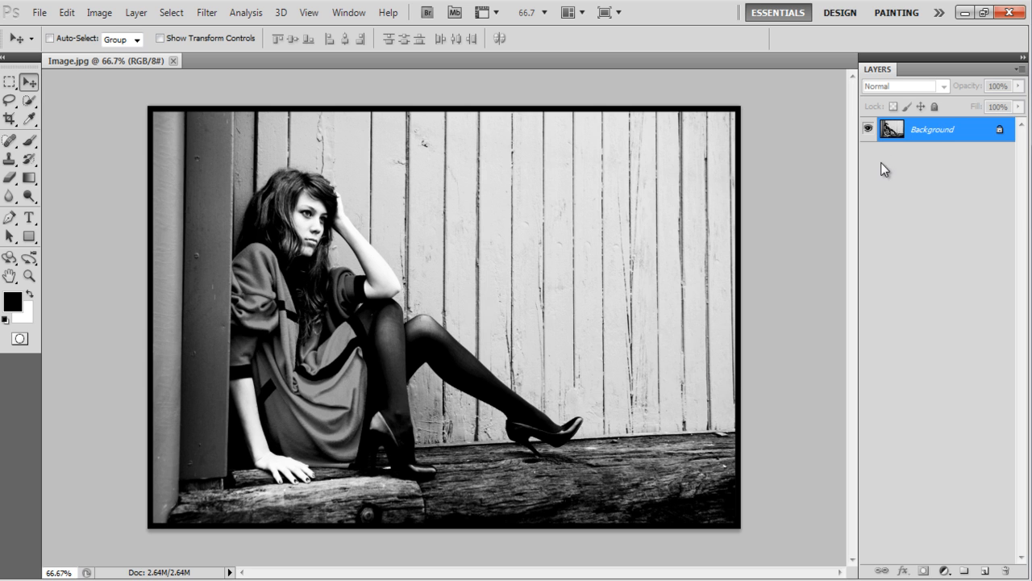
Step: Duplicate Background as a hidden 'Ghost Effect' layer, then reselect Background
right_click(931, 129)
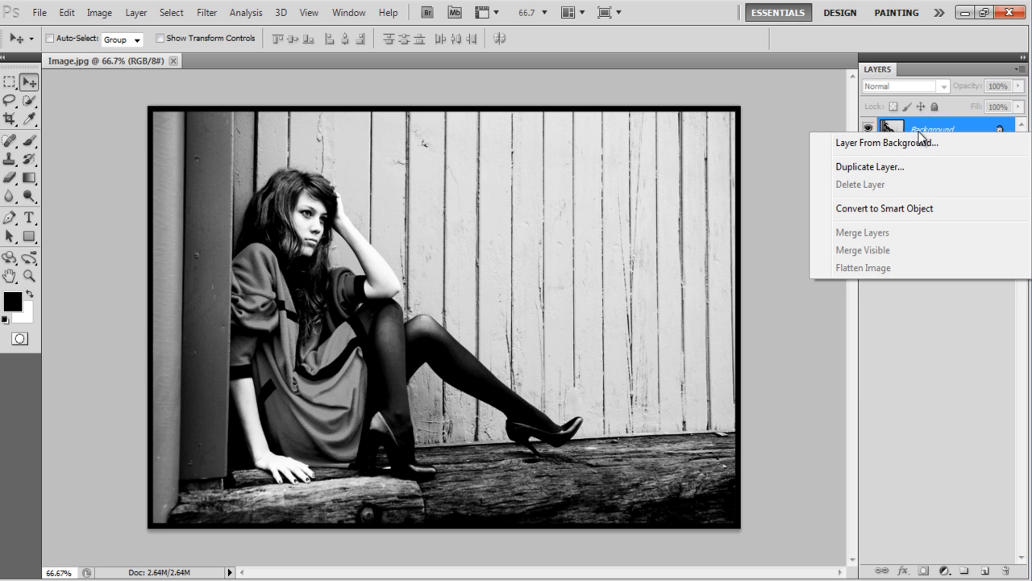
click(869, 167)
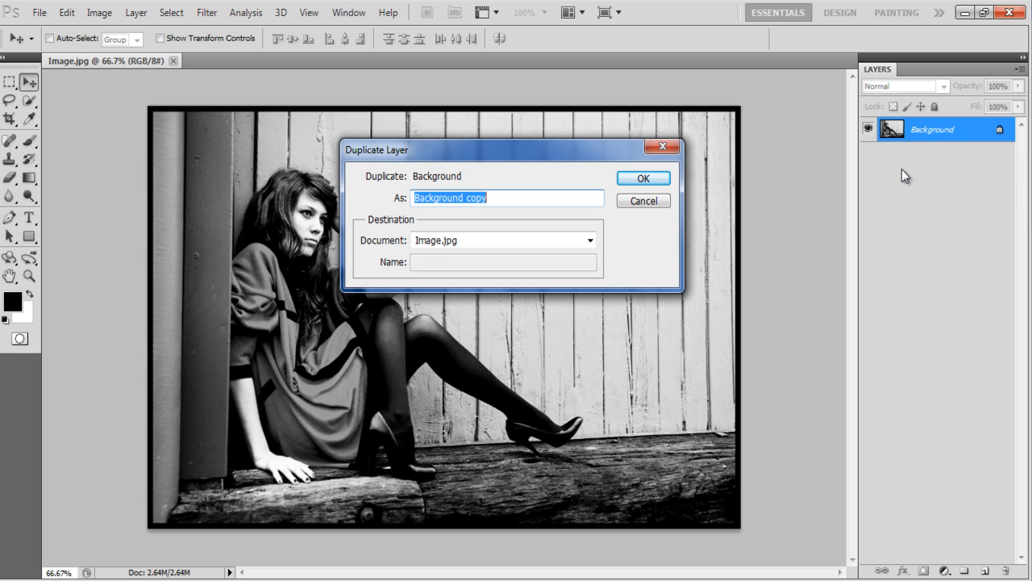
click(643, 177)
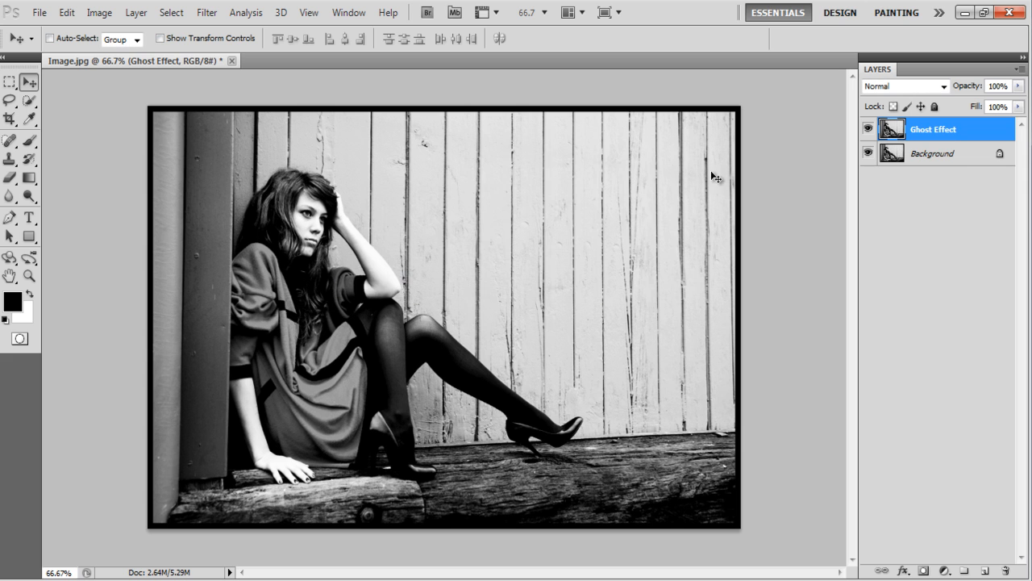
click(869, 129)
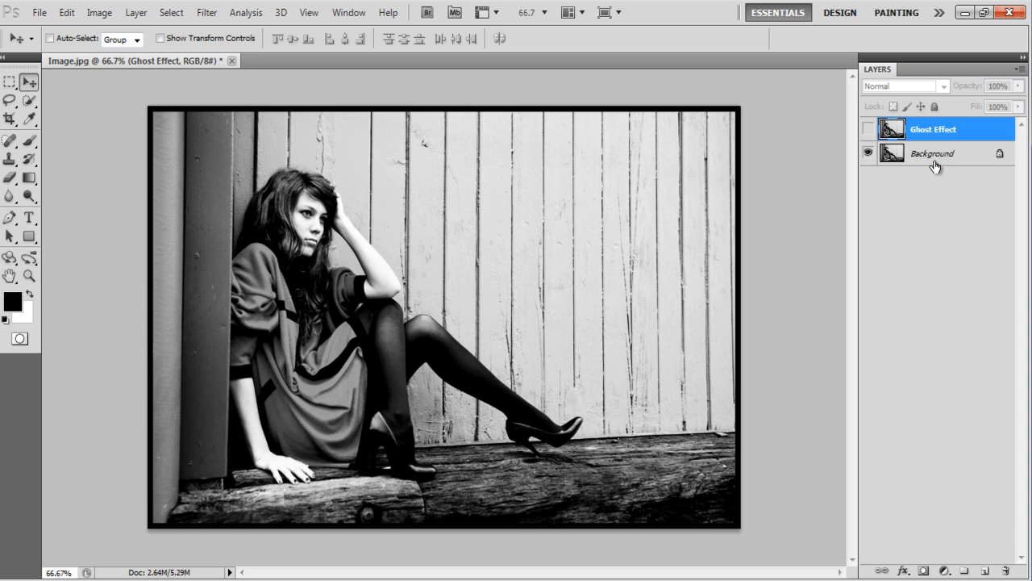
click(931, 153)
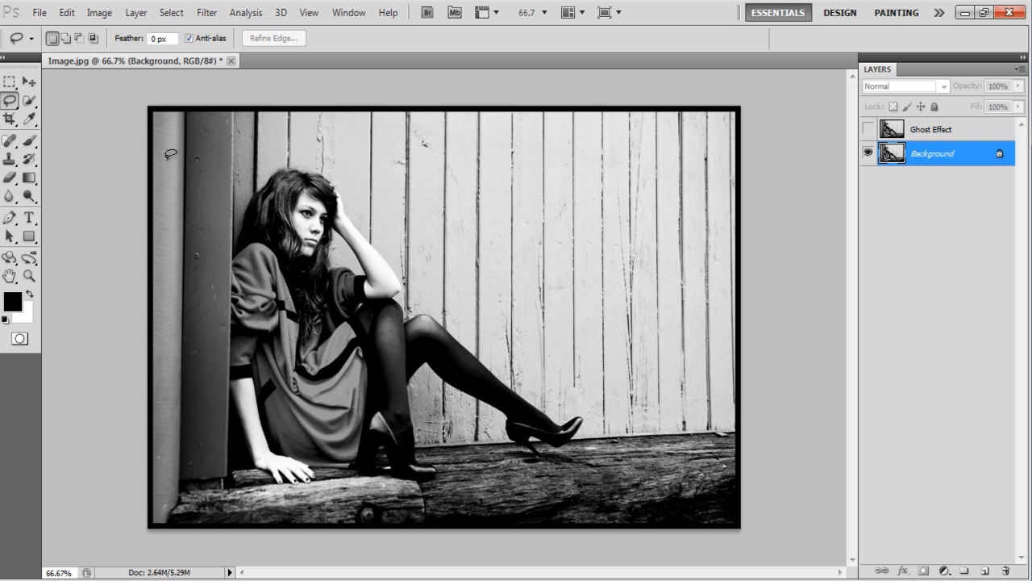
mouse_move(234, 176)
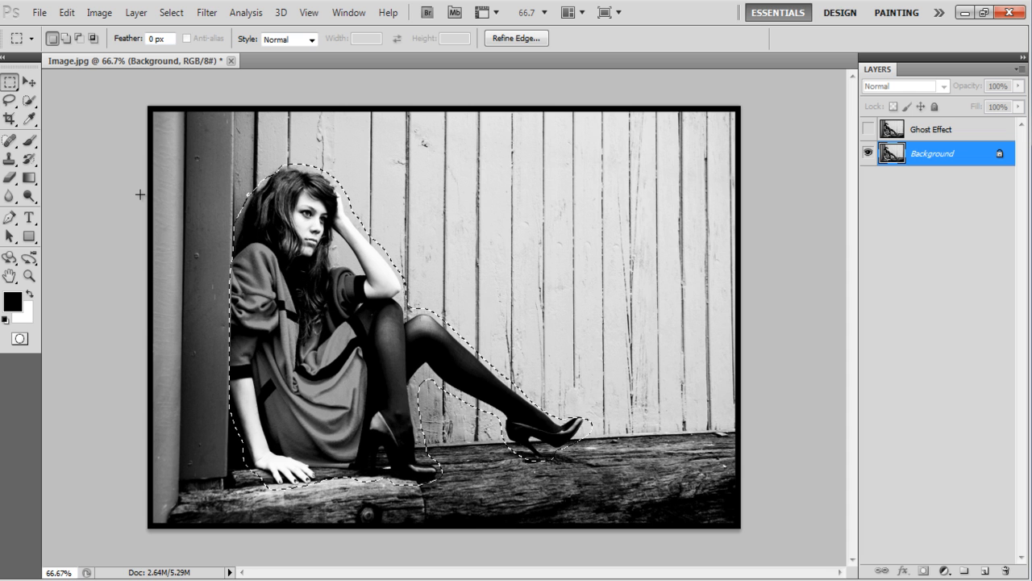
Step: Content-Aware fill the lasso selection to erase the woman from Background
click(66, 12)
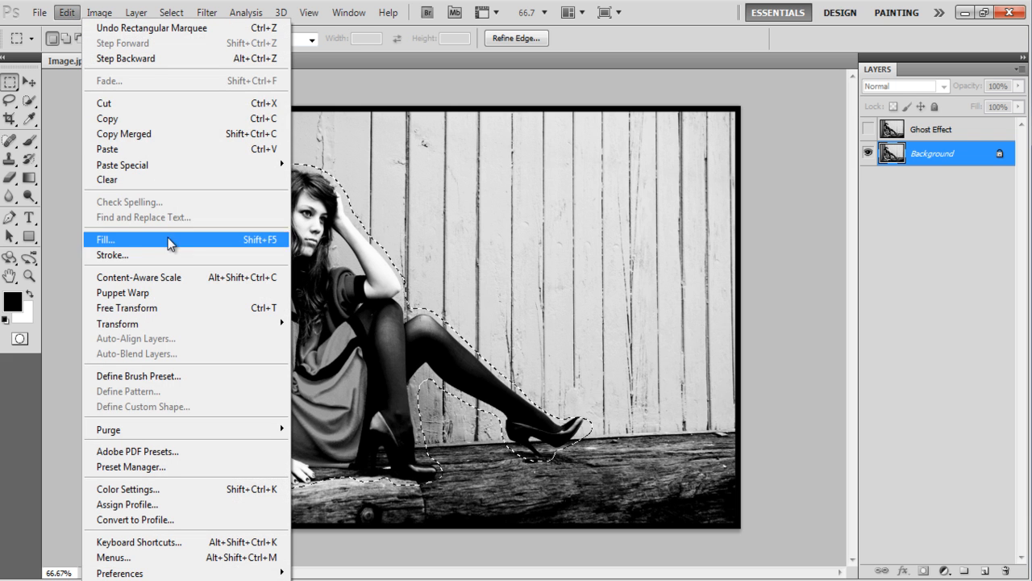
click(105, 239)
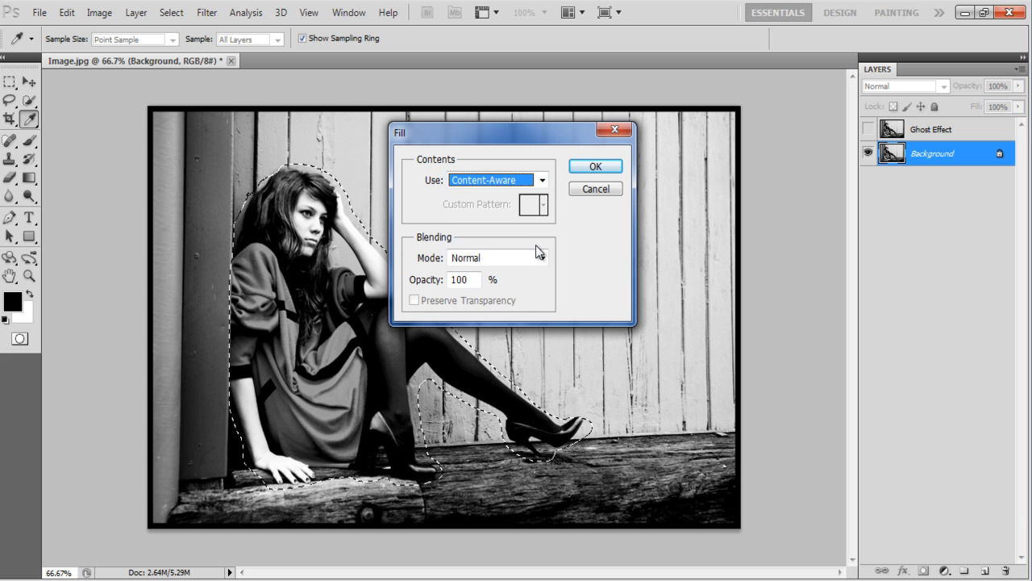
click(595, 166)
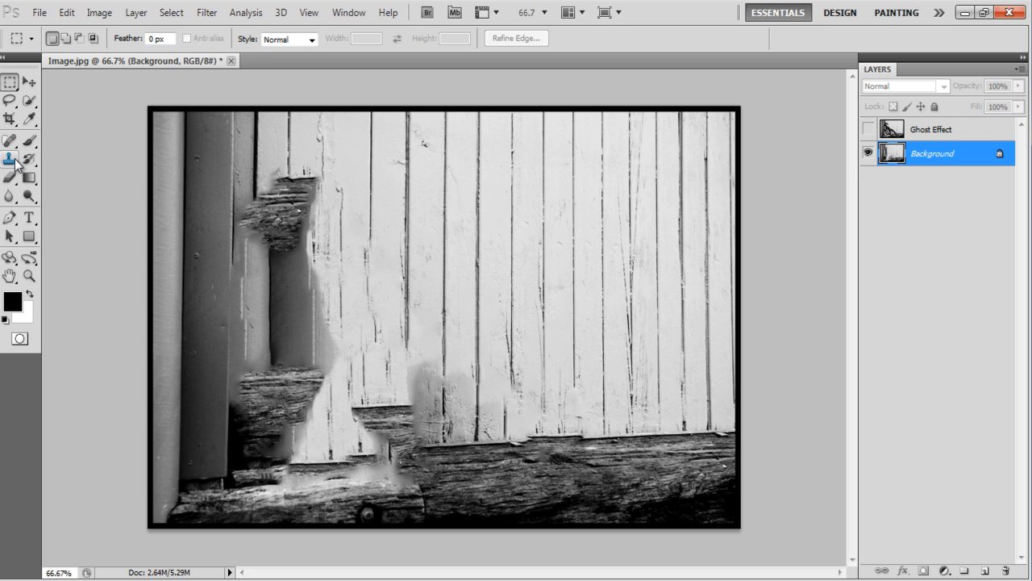
Step: Clone-stamp over the patchy fill, then make Ghost Effect visible again
click(11, 157)
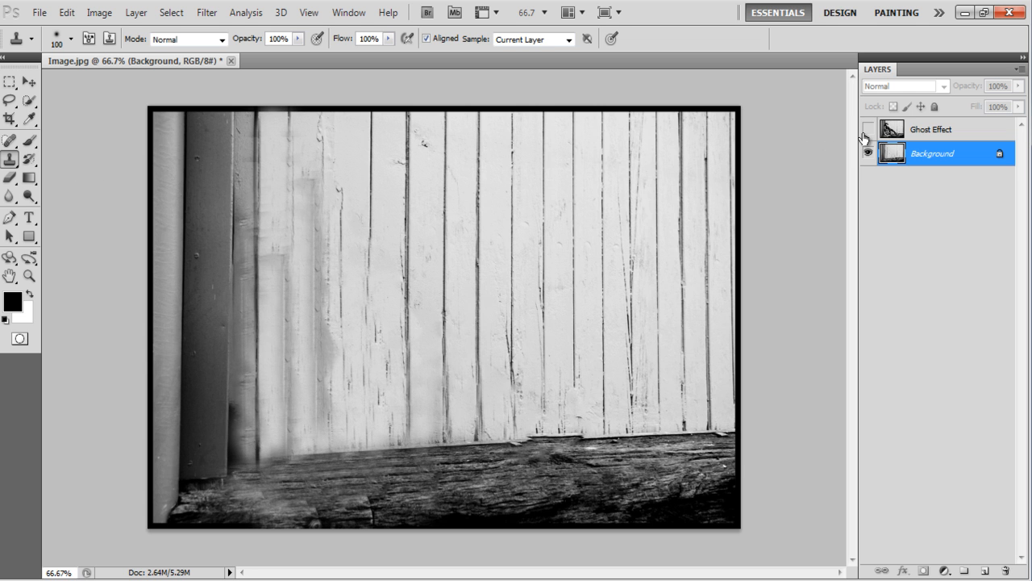
click(868, 129)
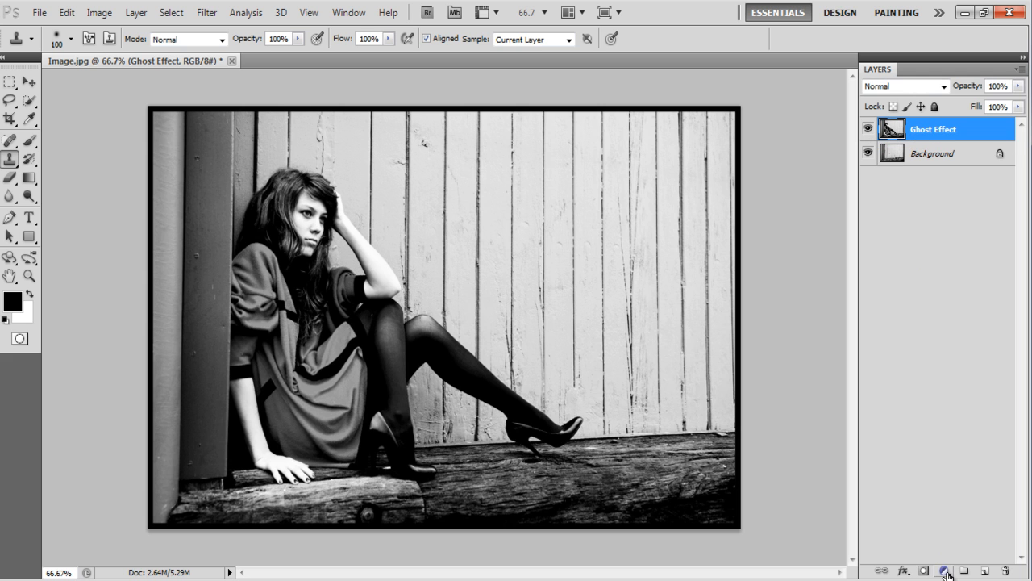
Step: Add a higher-contrast Brightness/Contrast adjustment layer above Ghost Effect, then return to Ghost Effect
click(943, 570)
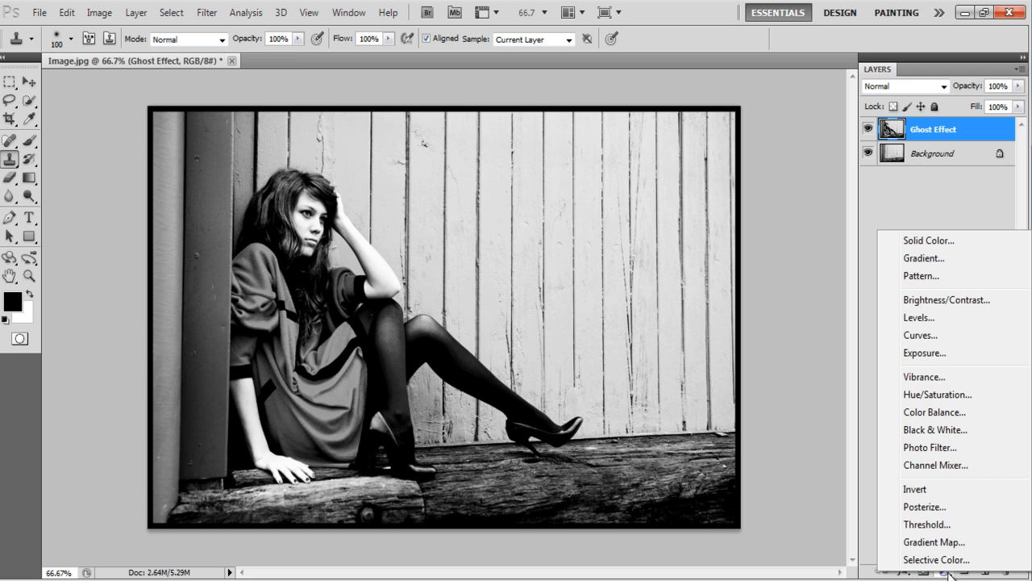
click(946, 300)
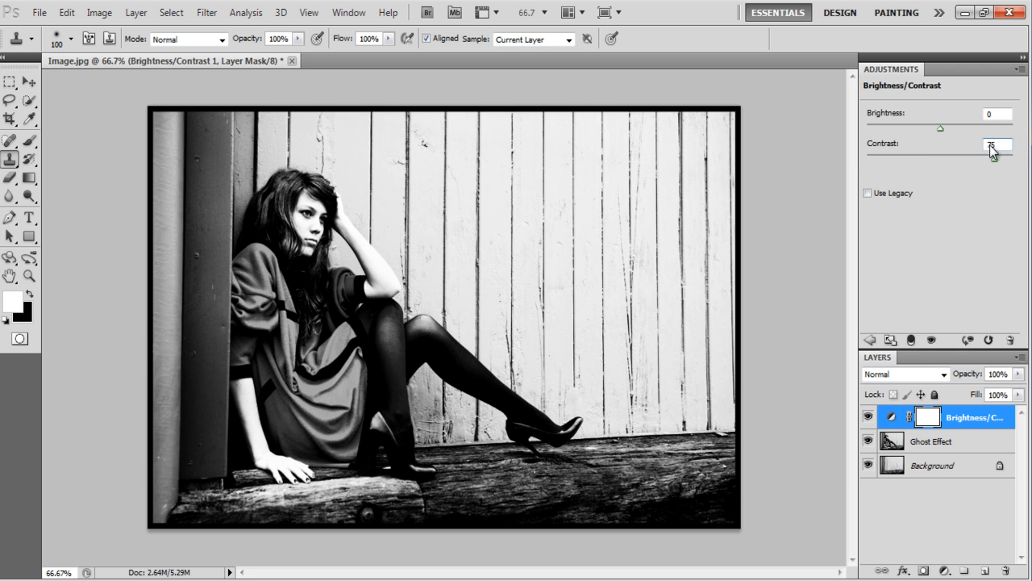
click(1024, 68)
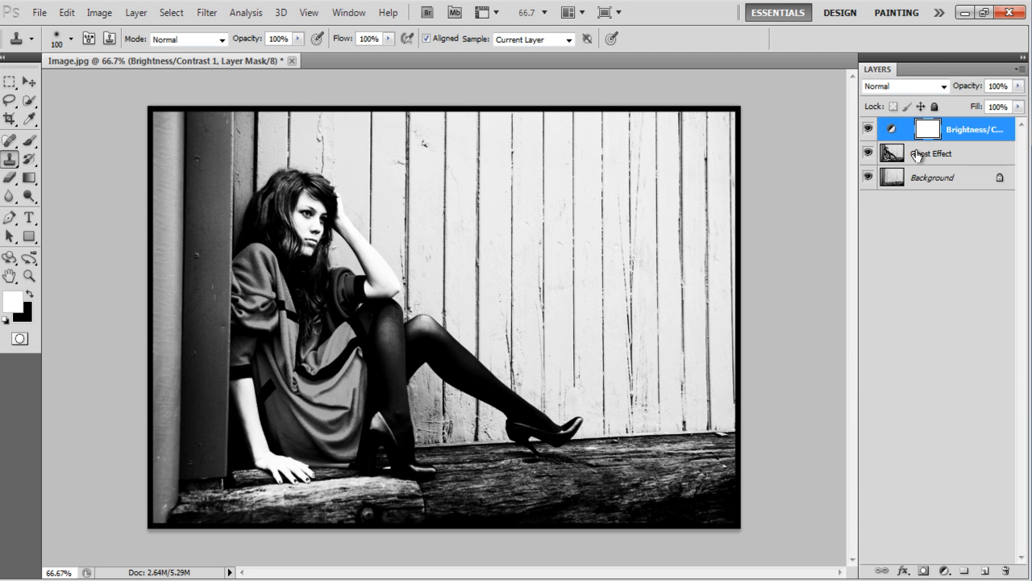
right_click(931, 153)
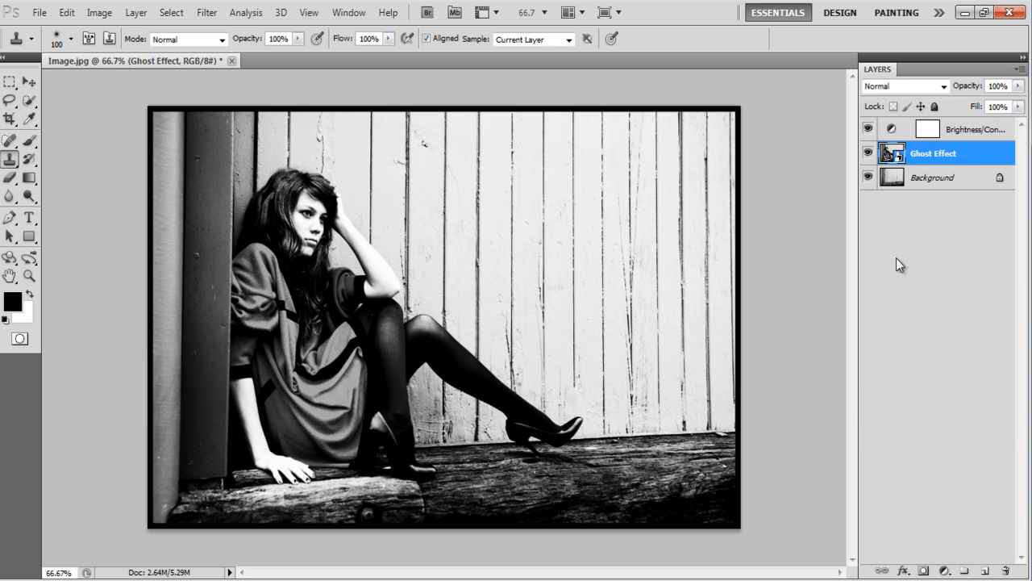
click(206, 12)
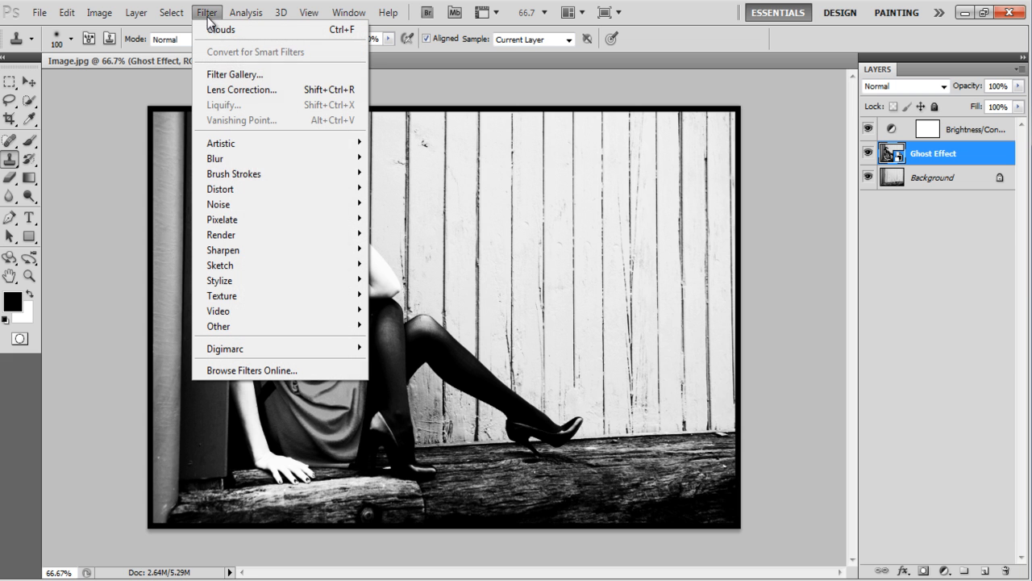
mouse_move(220, 189)
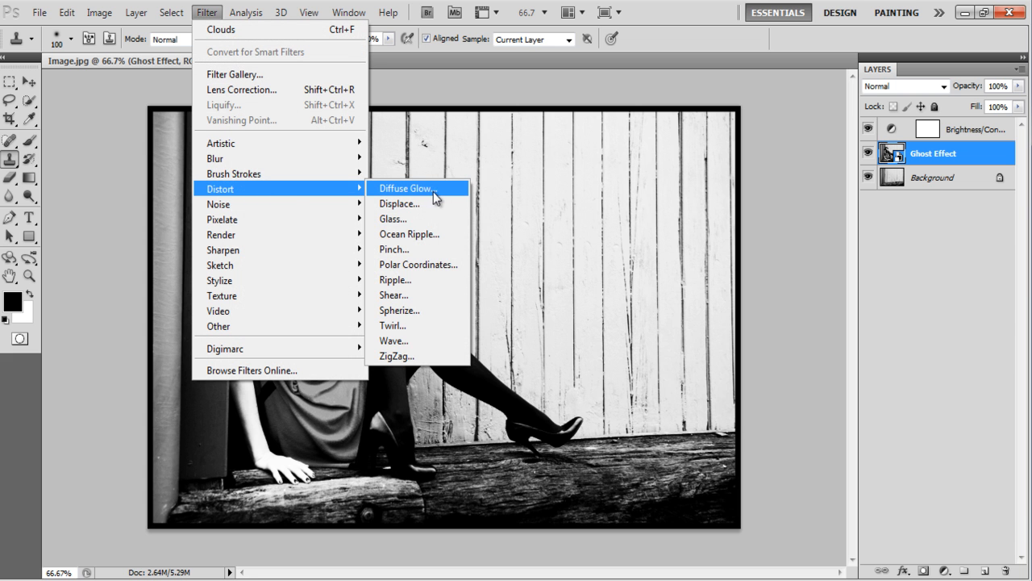
Step: Apply Diffuse Glow with Graininess 0, Glow Amount 10 and Clear Amount 10
click(406, 187)
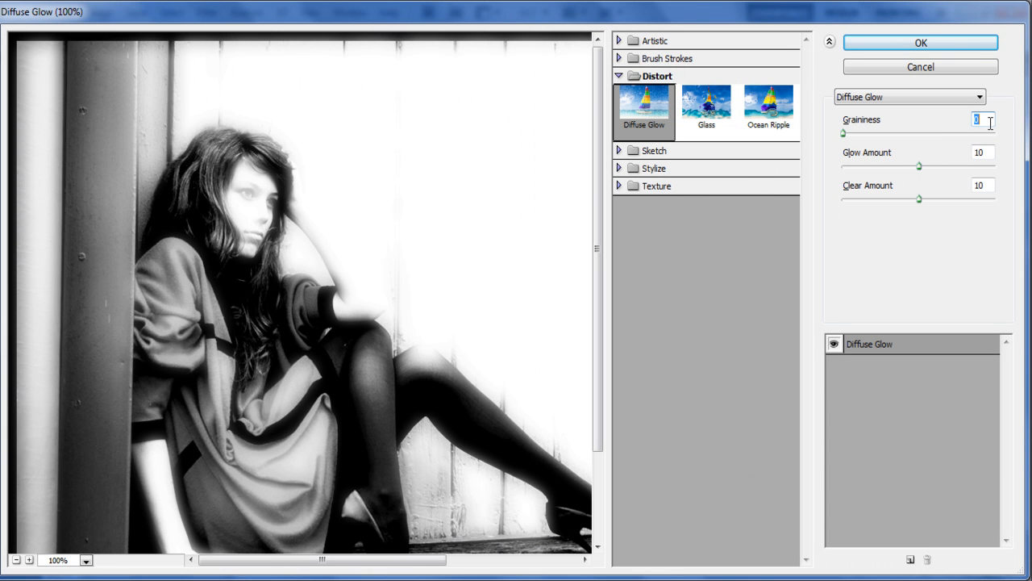
click(981, 185)
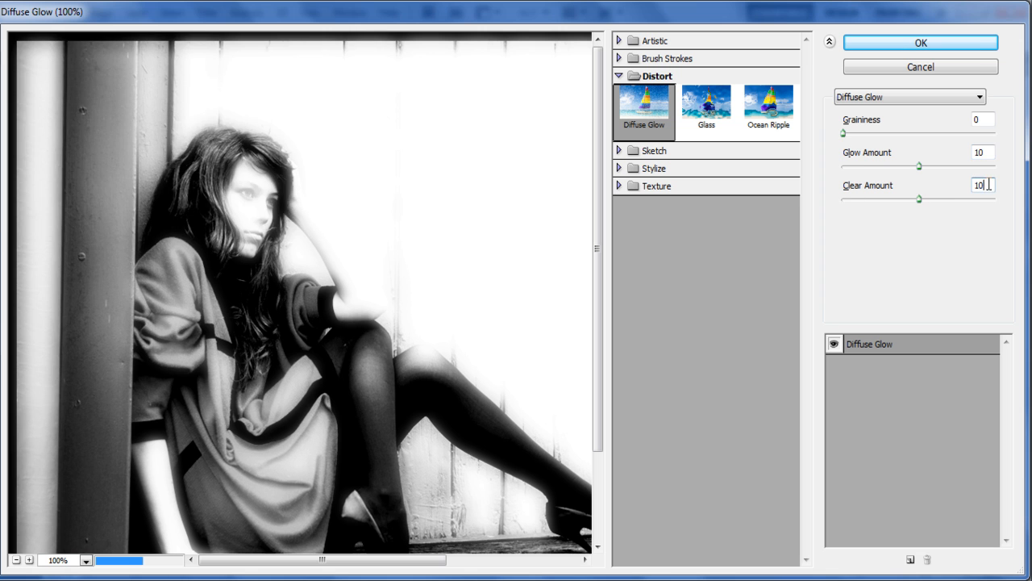
click(921, 42)
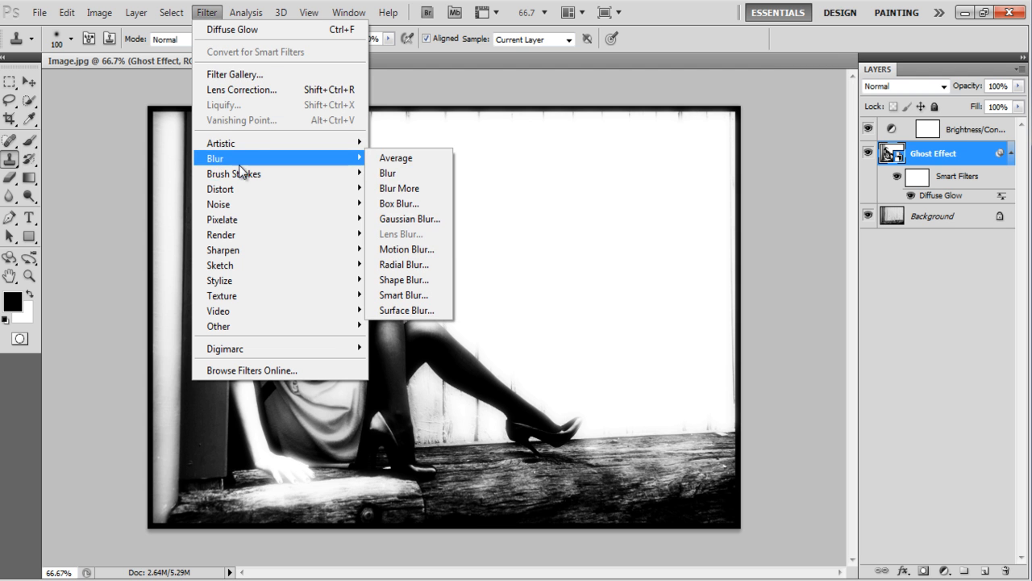
Step: Apply Motion Blur at Angle 0 and Distance 5 pixels to Ghost Effect
click(406, 249)
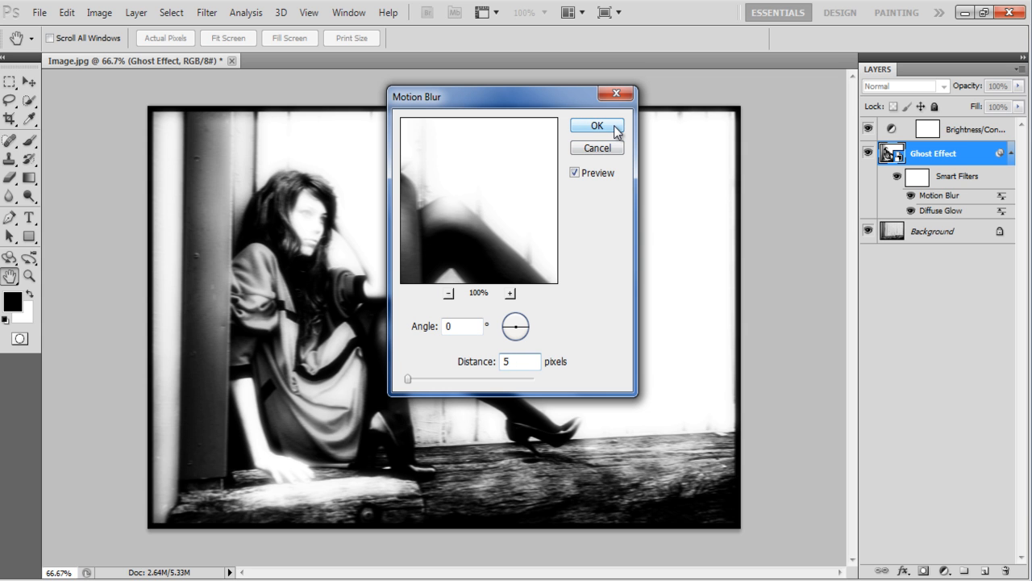
click(596, 126)
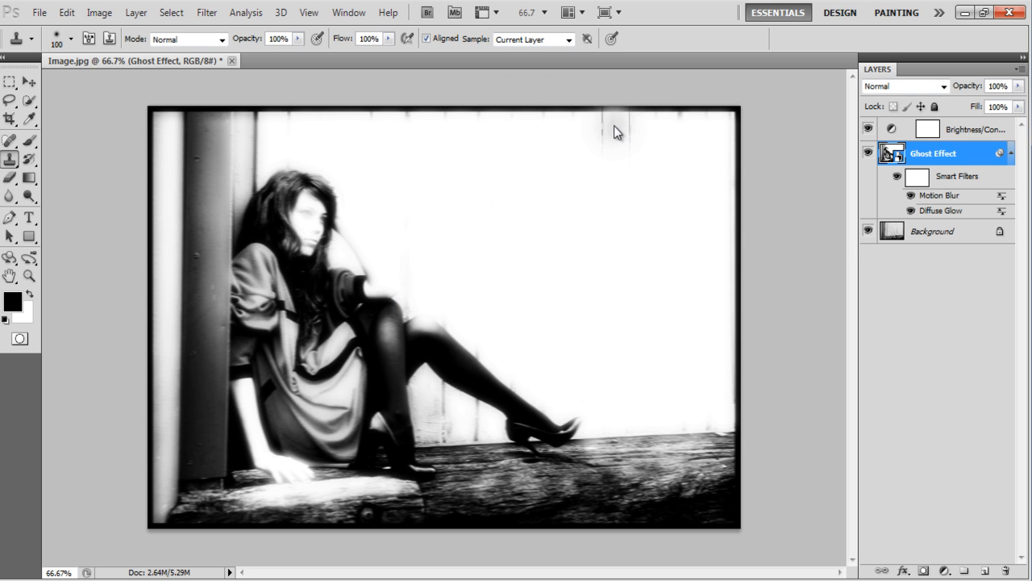
mouse_move(918, 187)
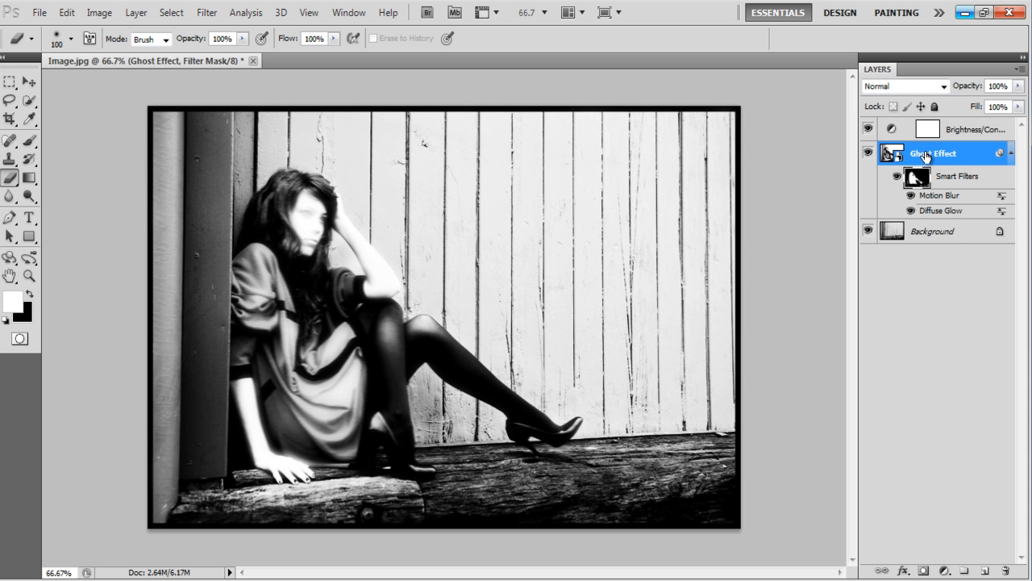
Step: Set Ghost Effect blending to 75% opacity with Underlying Layer white slider at 200
right_click(933, 153)
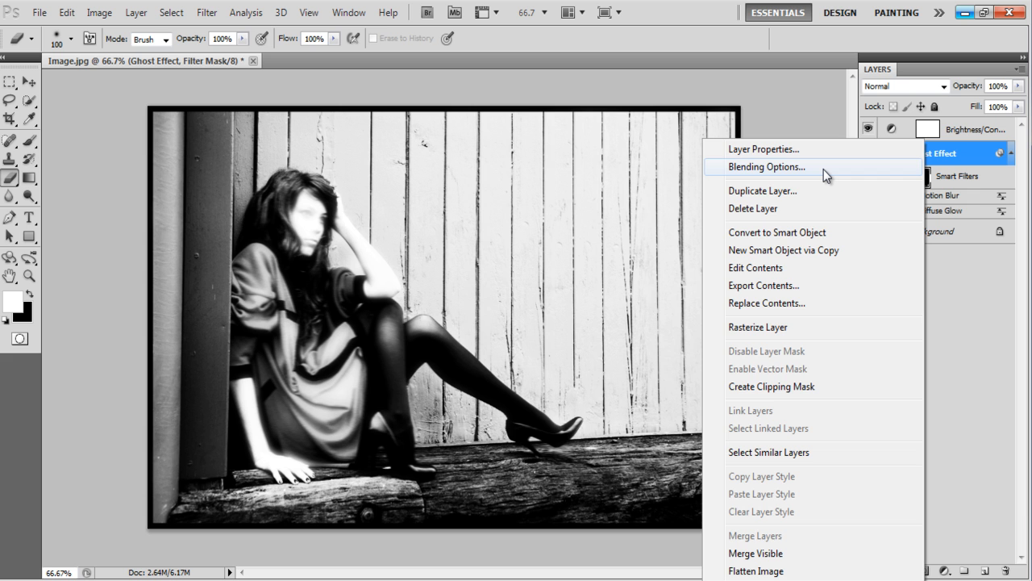
click(766, 166)
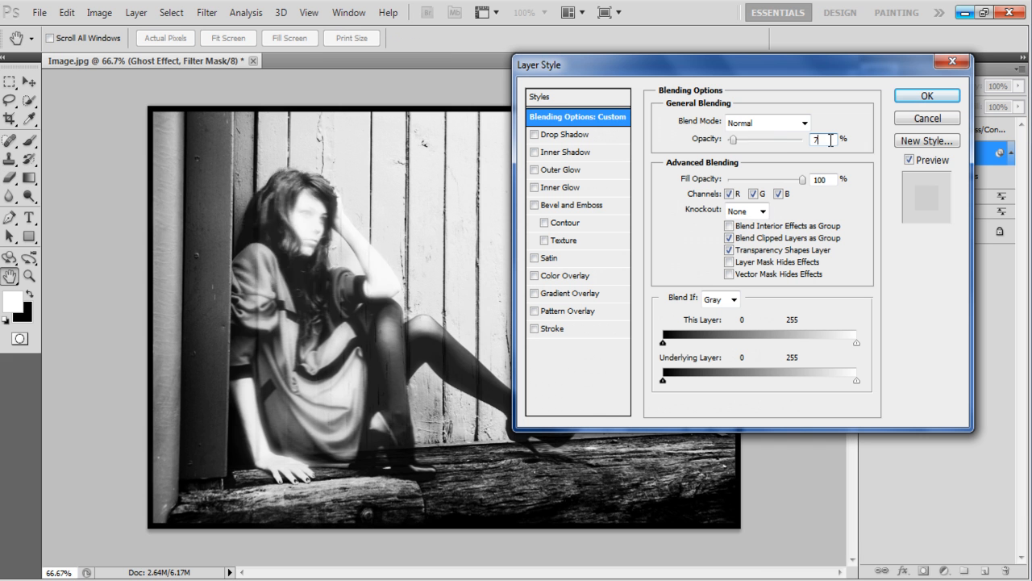
text(5)
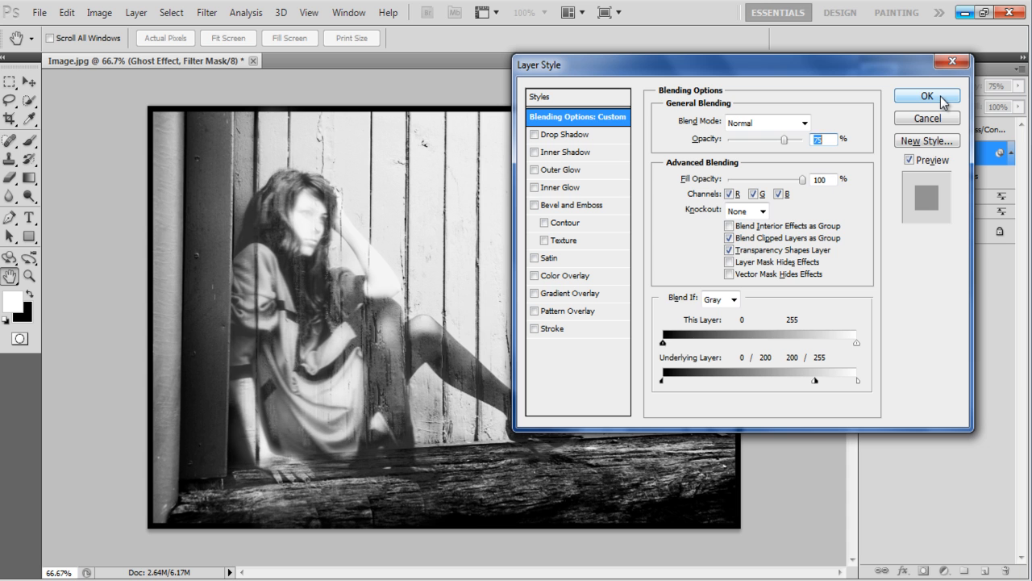
click(926, 95)
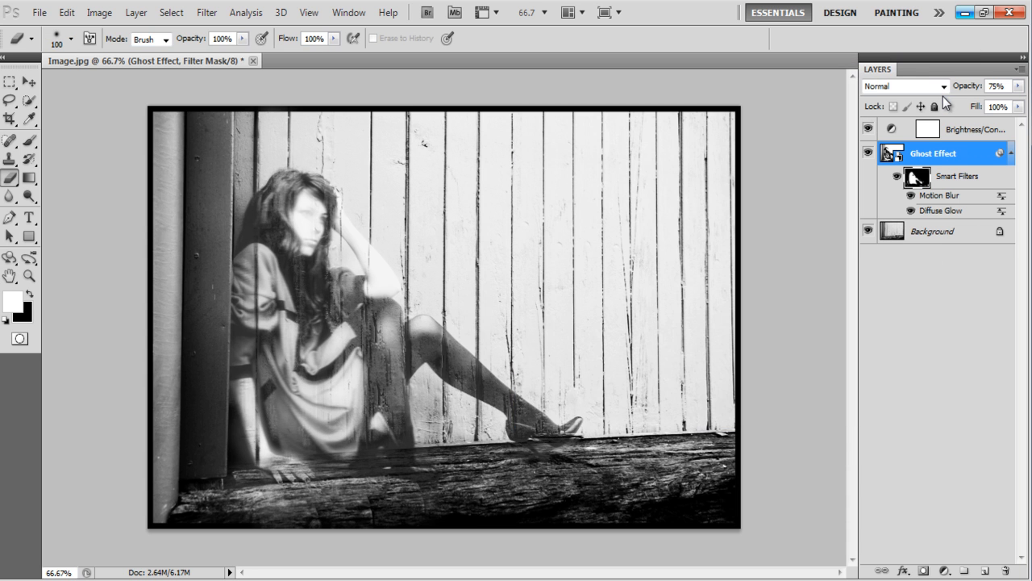
mouse_move(905, 279)
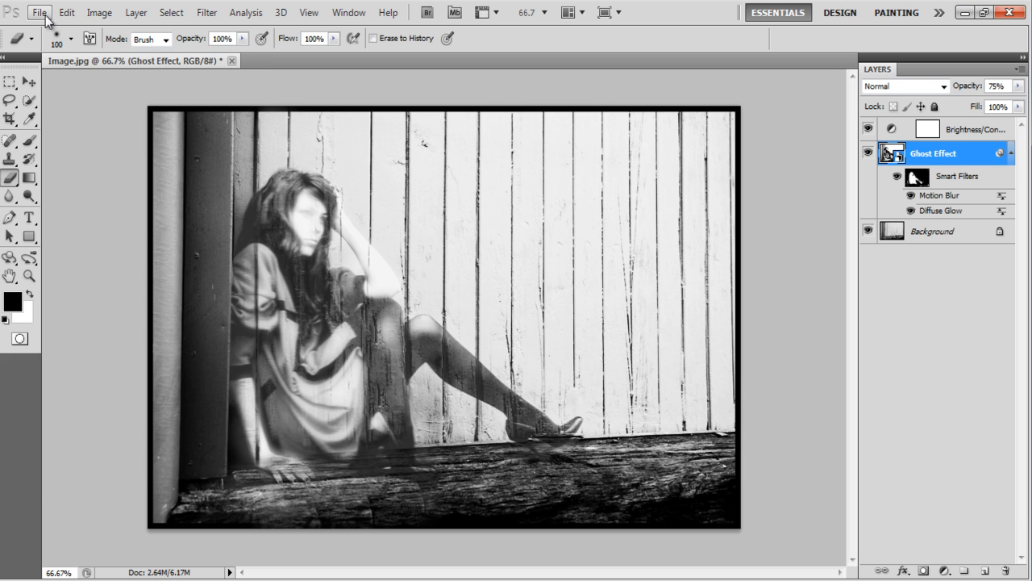
Step: Open the Background.jpg texture file
click(38, 13)
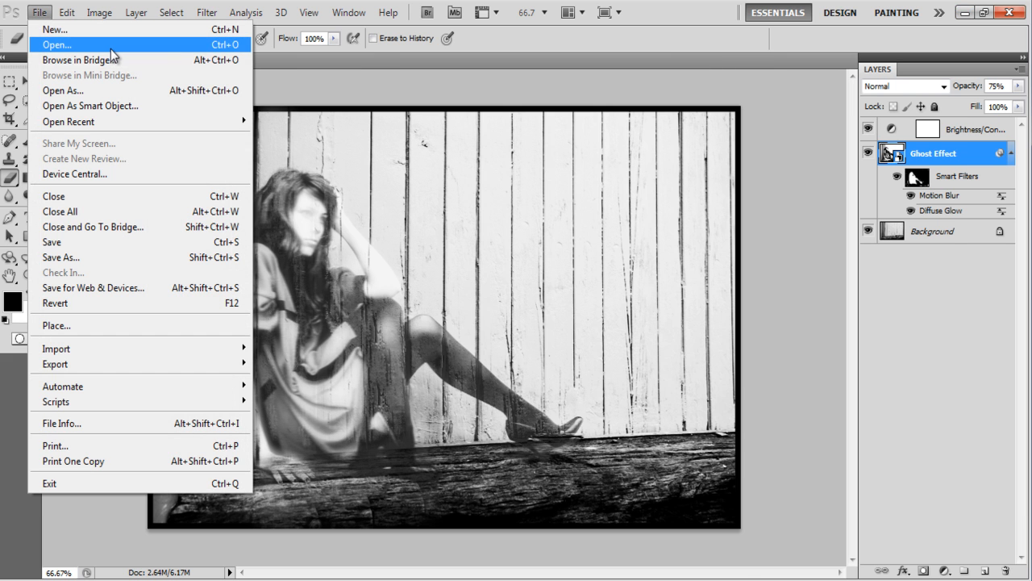
click(57, 45)
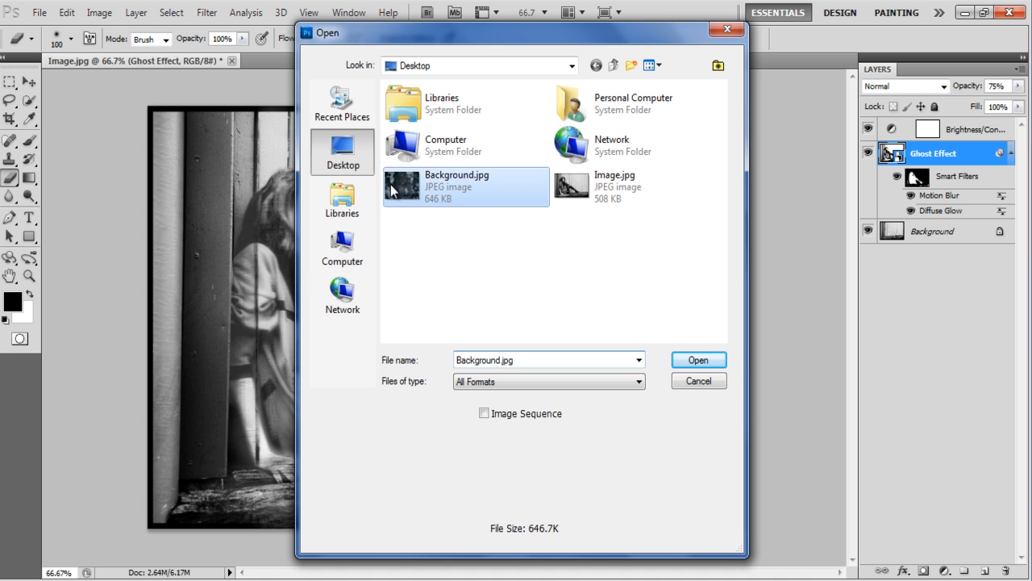
click(697, 359)
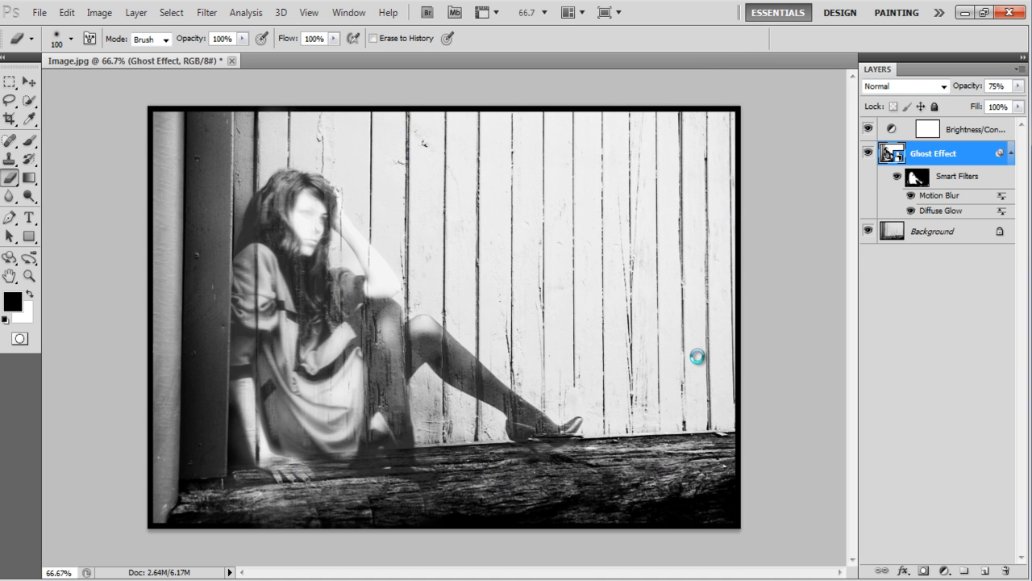
Step: Bring the texture in as 'Grunge Background' and set its blend mode to Overlay
click(943, 85)
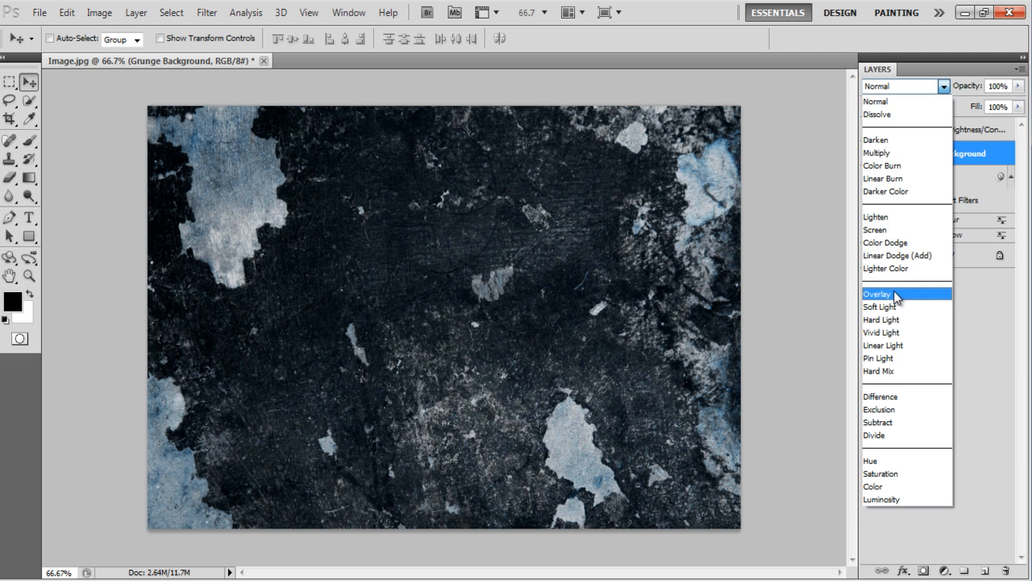
click(877, 292)
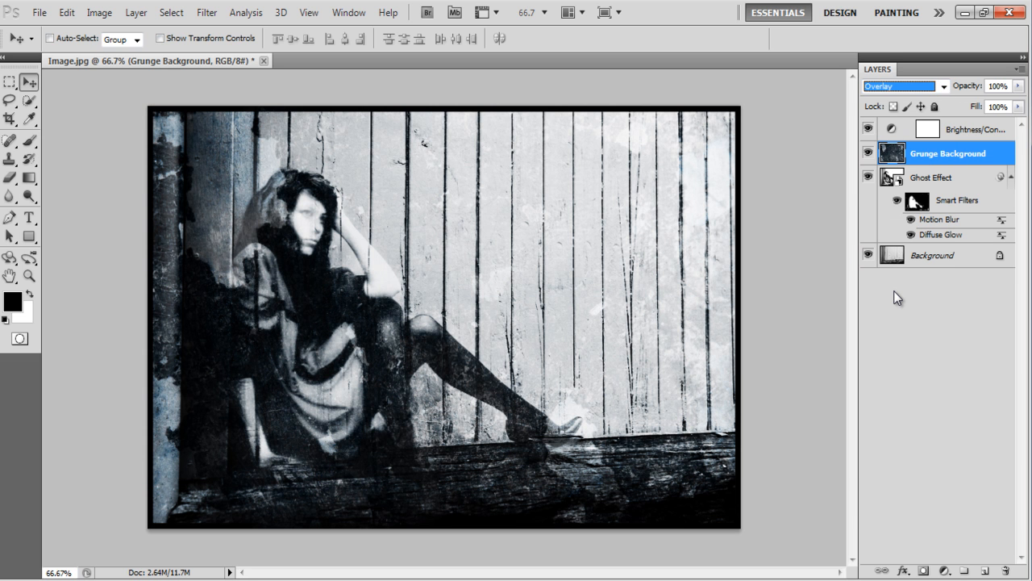